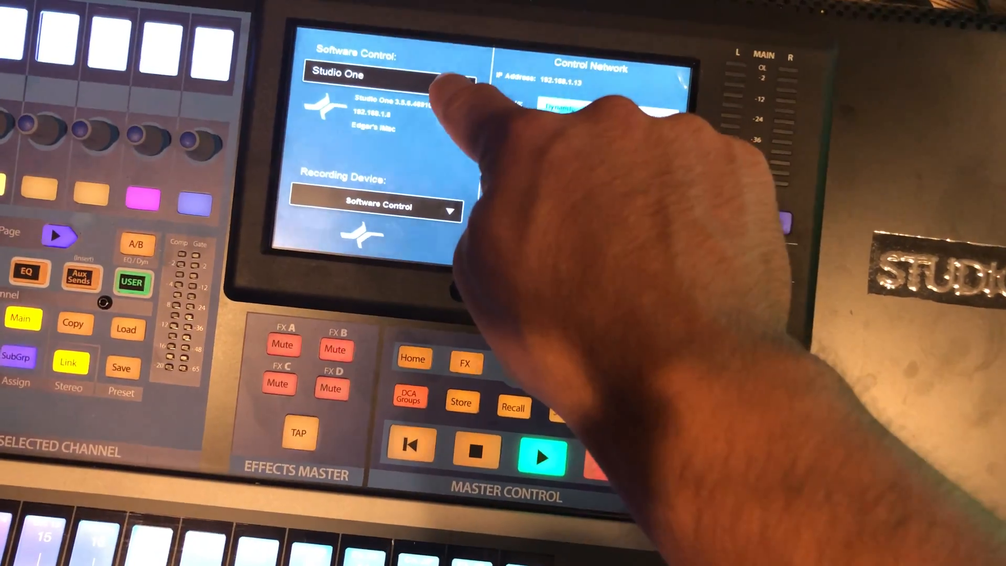
Step: Keep Software Control on Studio One and expand Recording Device to list SD Card and Software Control
{"action": "left_click", "coordinate": [392, 72]}
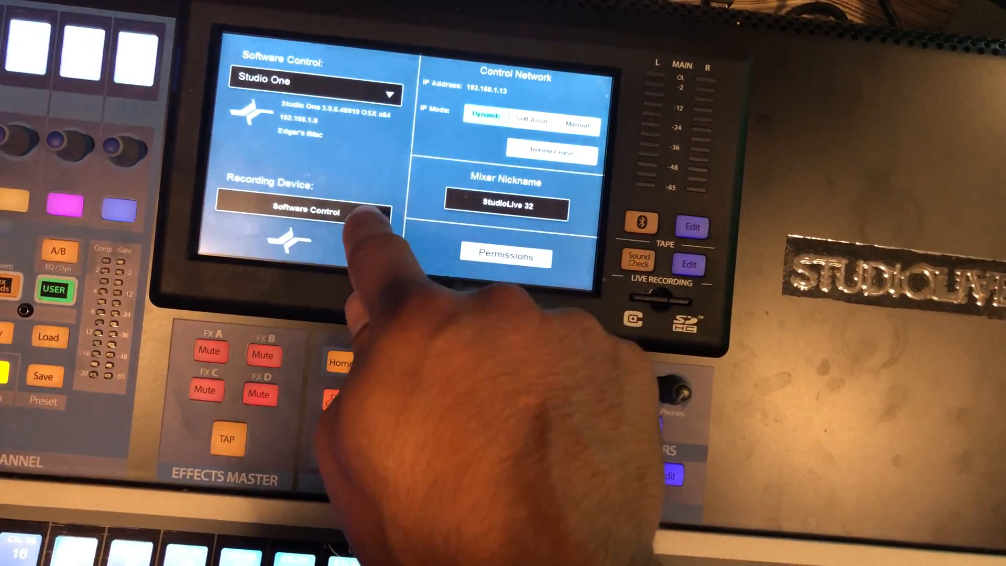
{"action": "left_click", "coordinate": [308, 212]}
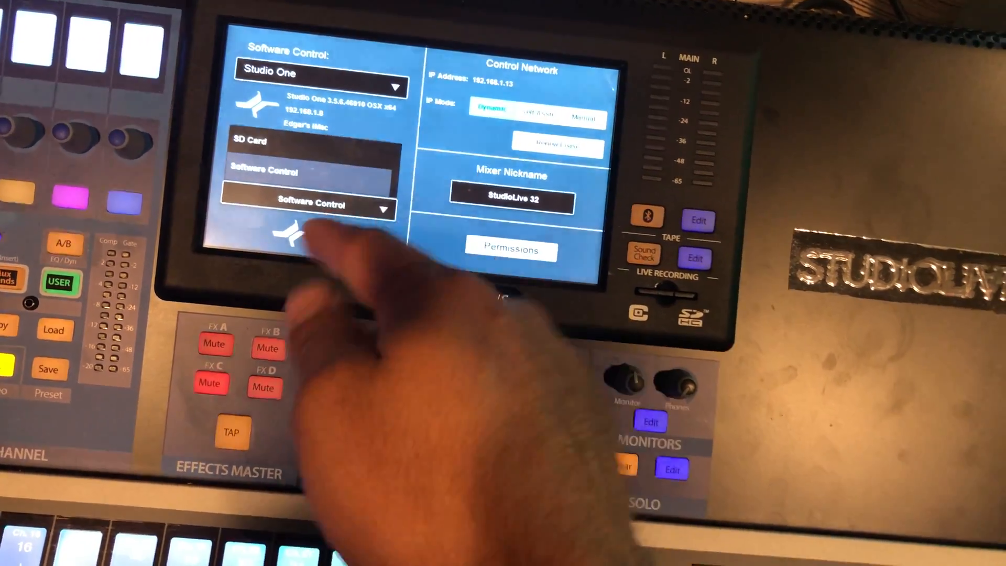